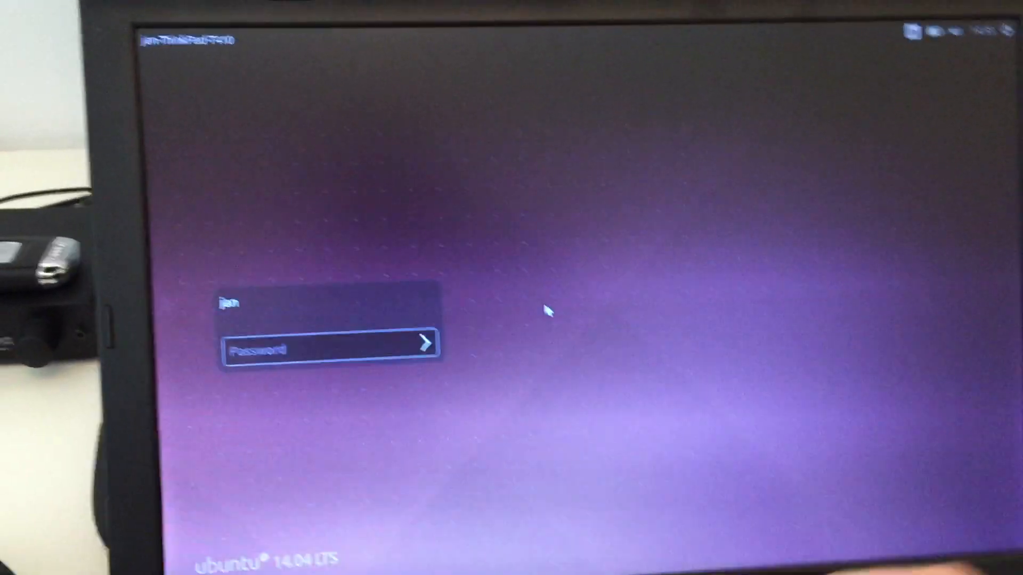
- Log in with the password and view the laptop battery's discharging details in Power Statistics
type("••••")
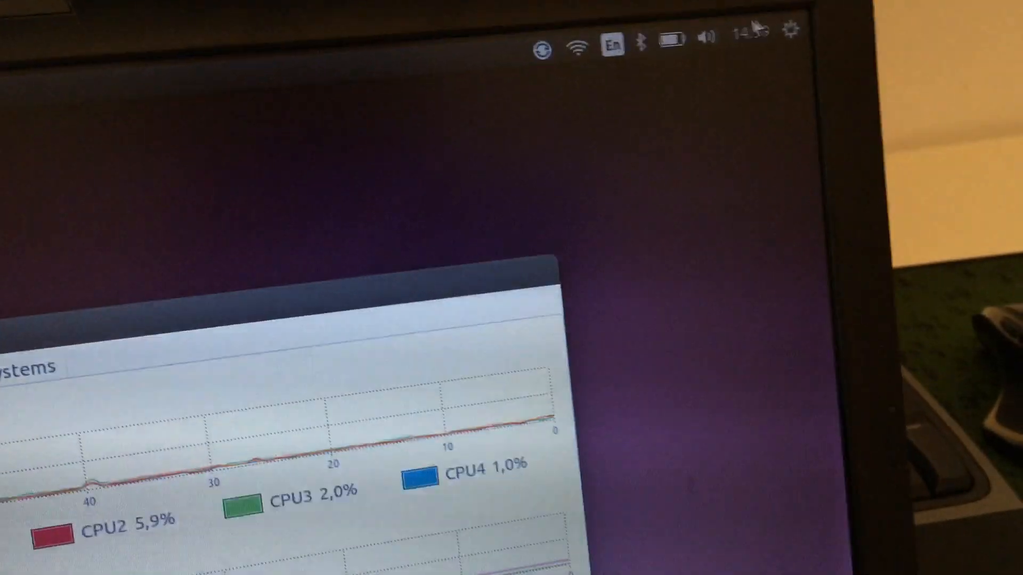
left_click(669, 37)
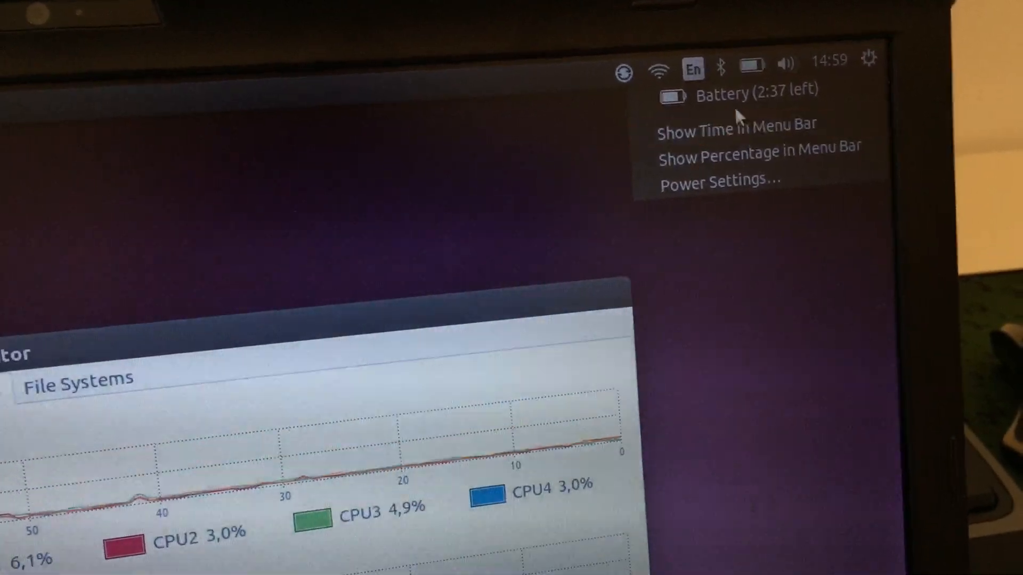
left_click(716, 182)
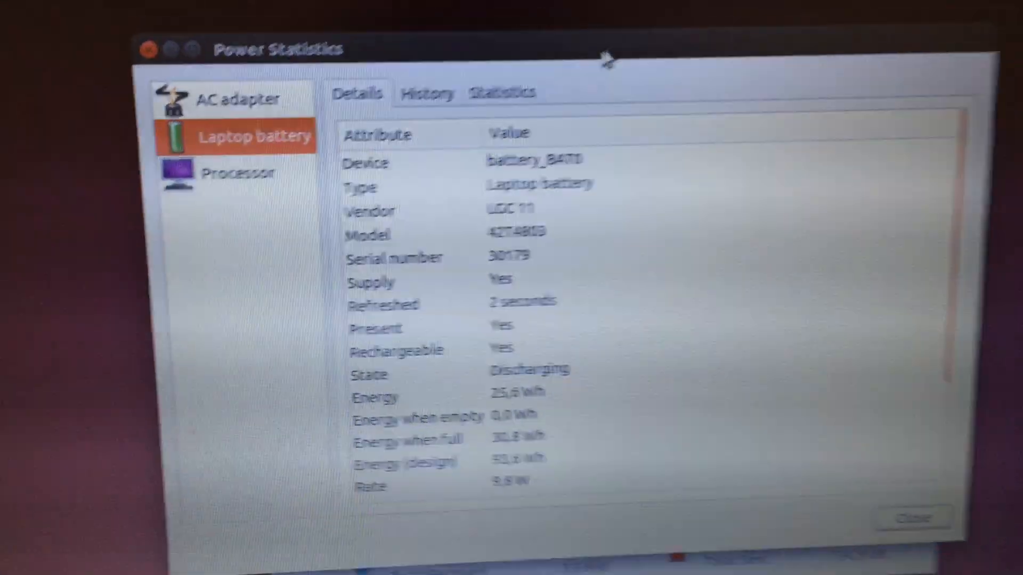